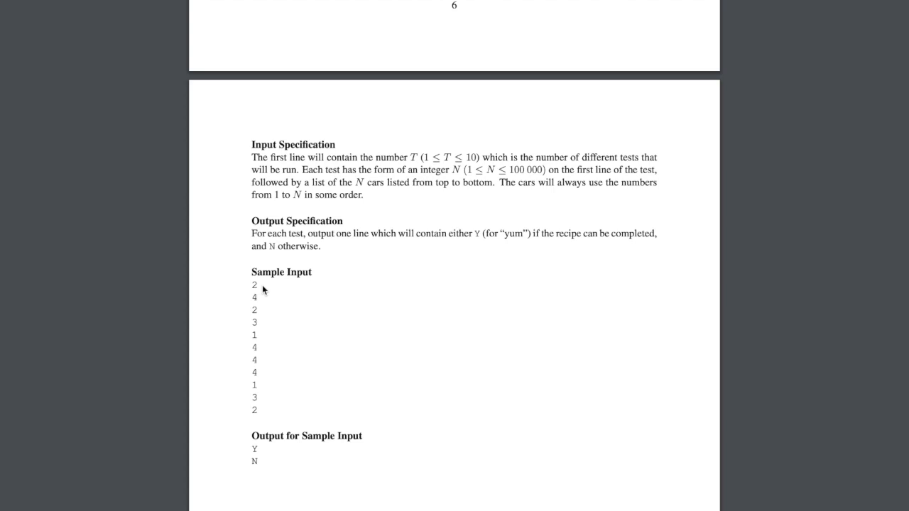
mouse_move(260, 301)
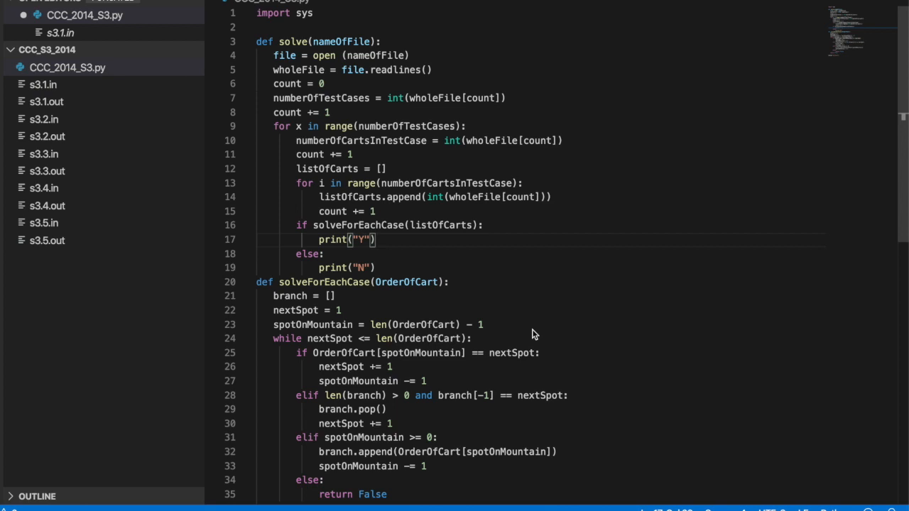
Bring up the s3.1.in sample input to review its list of numbers.
scroll("down", 3)
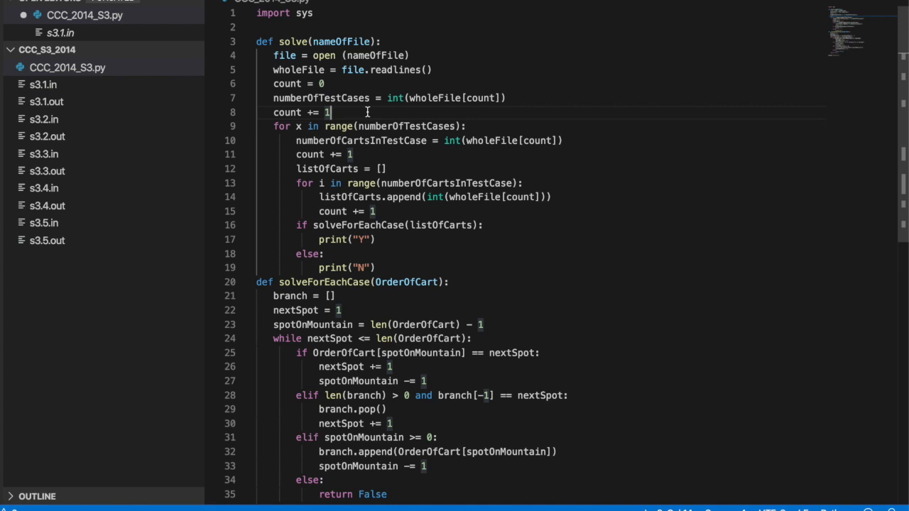
left_click(43, 86)
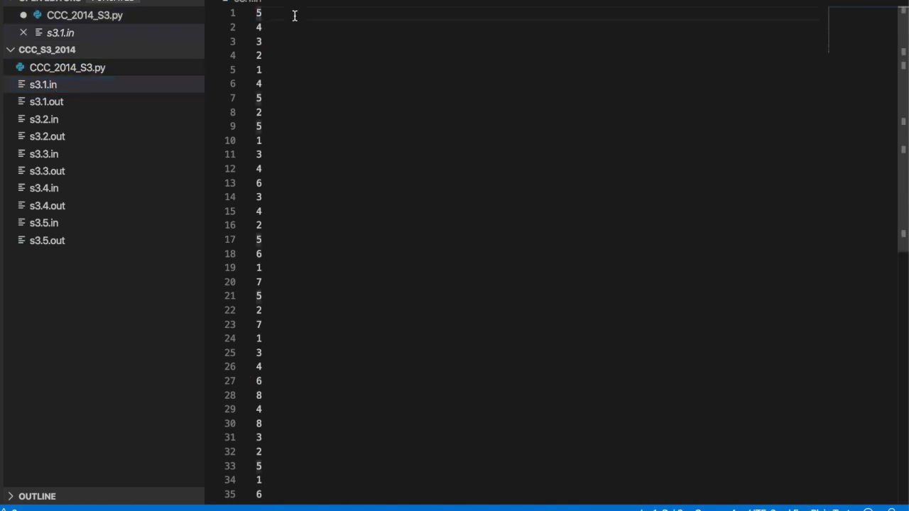
Return to CCC_2014_S3.py and review the solve function around numberOfCartsInTestCase.
left_click(69, 68)
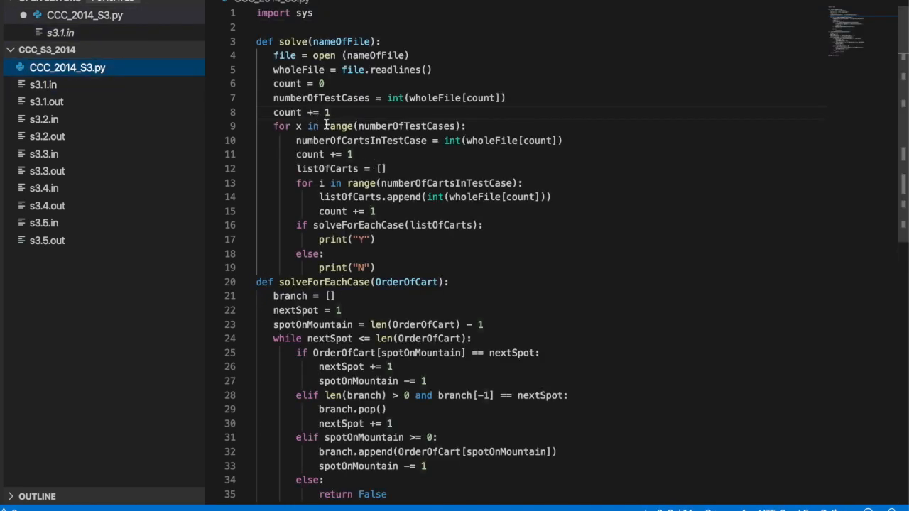
mouse_move(373, 140)
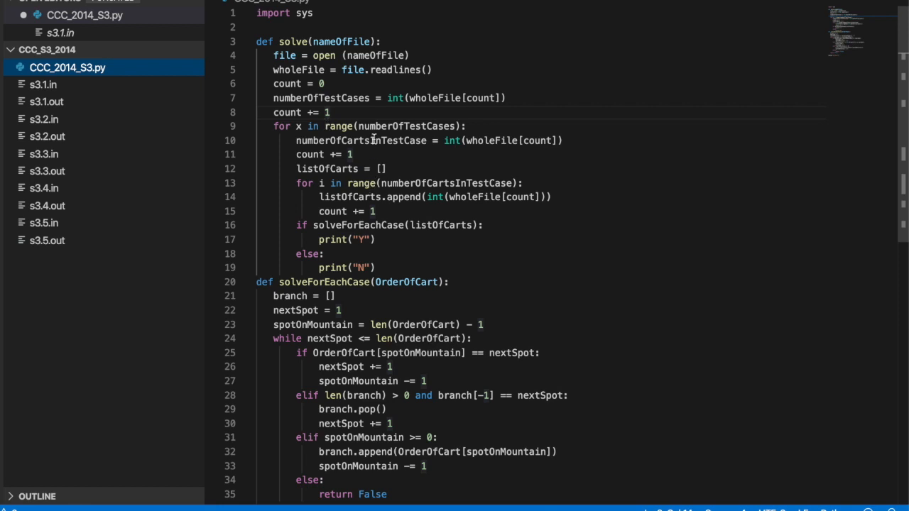
double_click(361, 141)
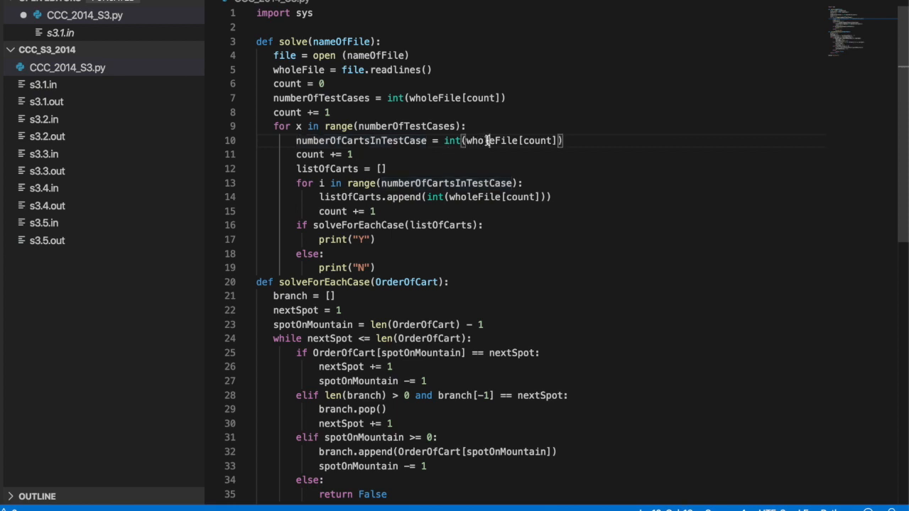
mouse_move(407, 182)
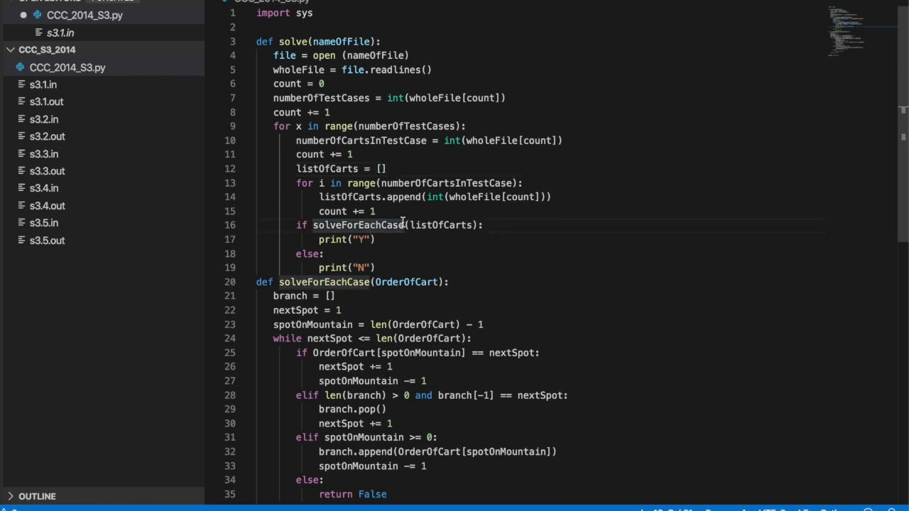
mouse_move(411, 225)
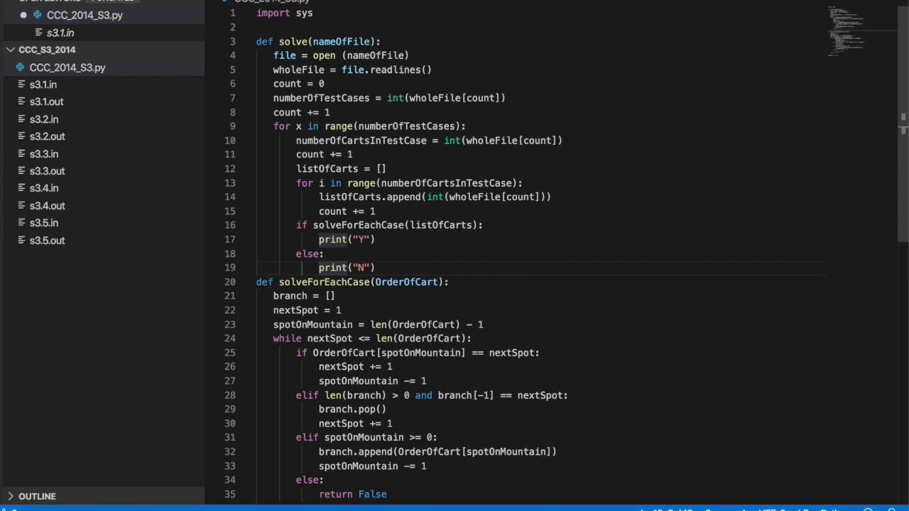
scroll("down", 3)
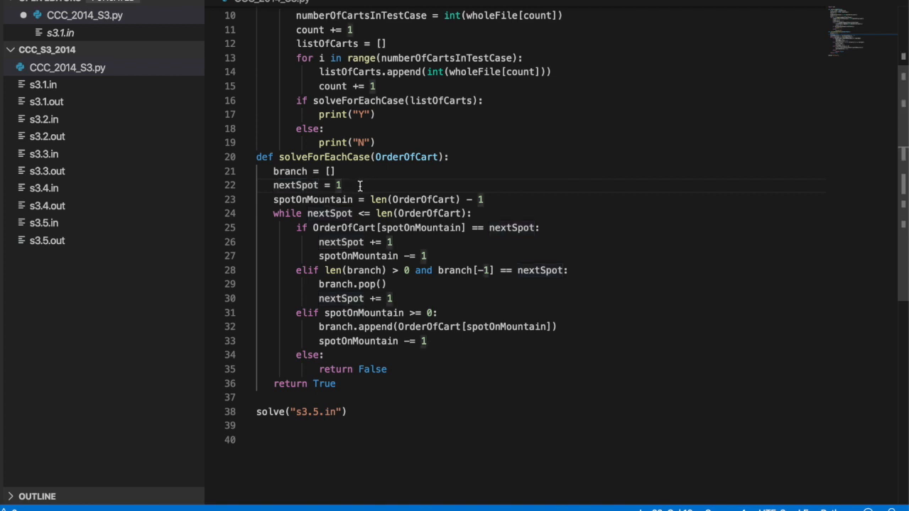
left_click(344, 185)
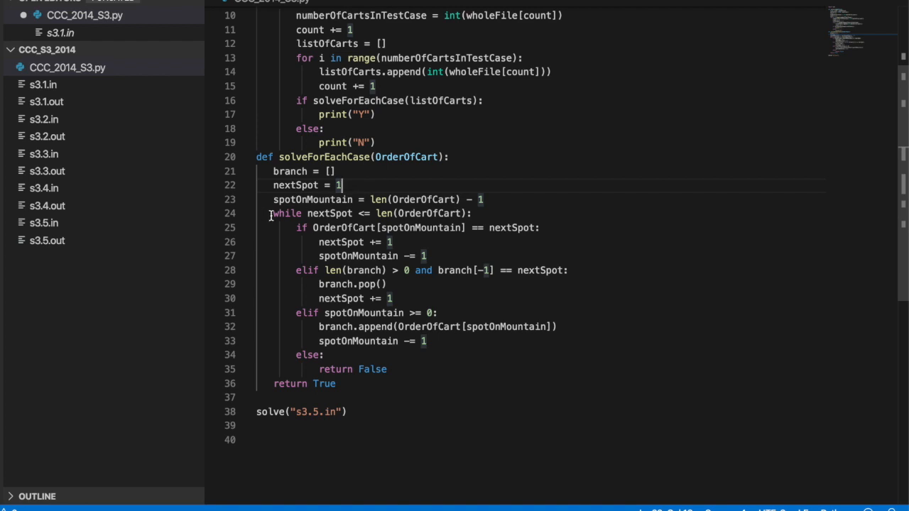
left_click(271, 213)
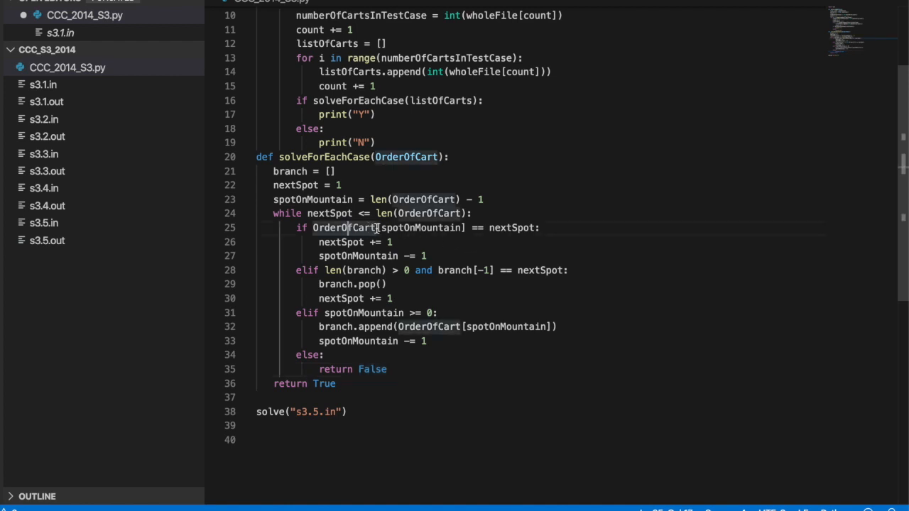
left_click(512, 227)
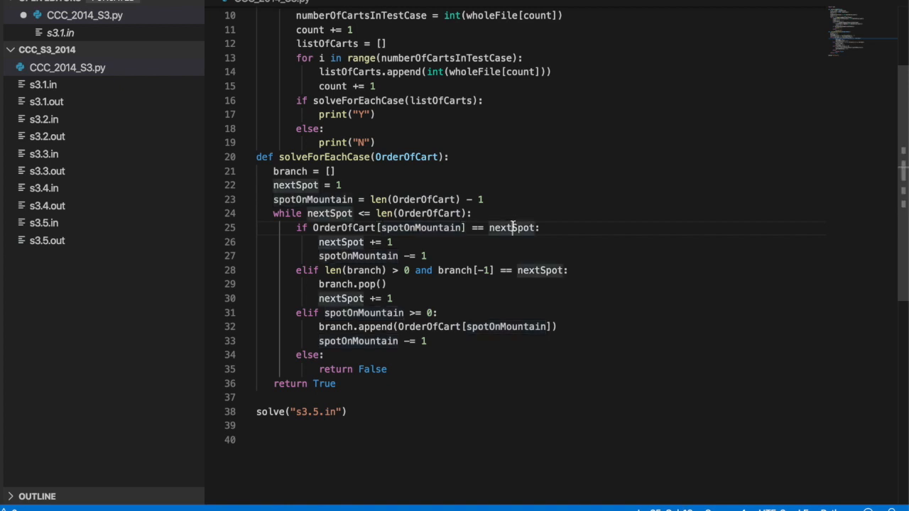
mouse_move(333, 241)
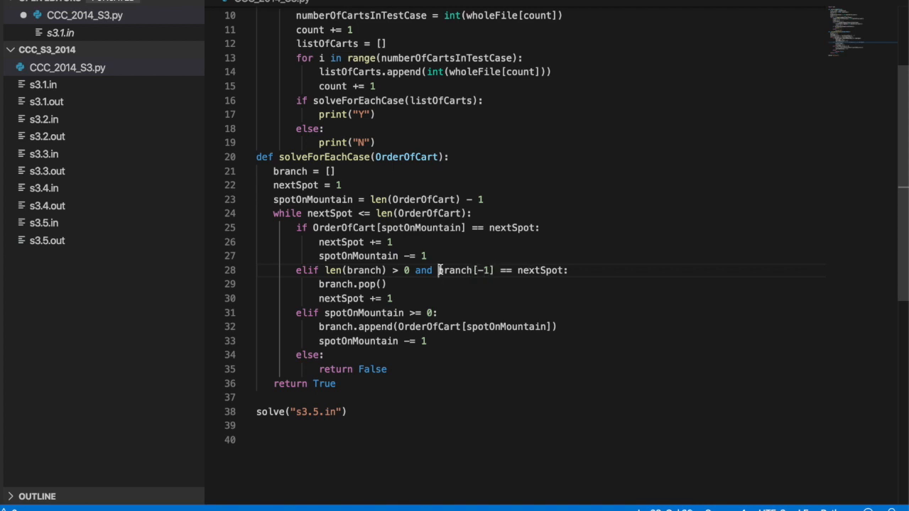
left_click_drag(438, 270, 565, 270)
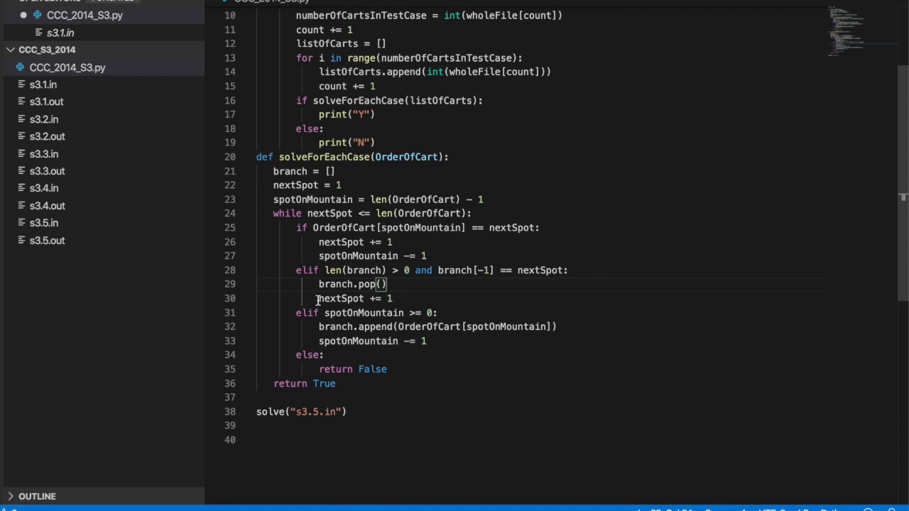
mouse_move(334, 312)
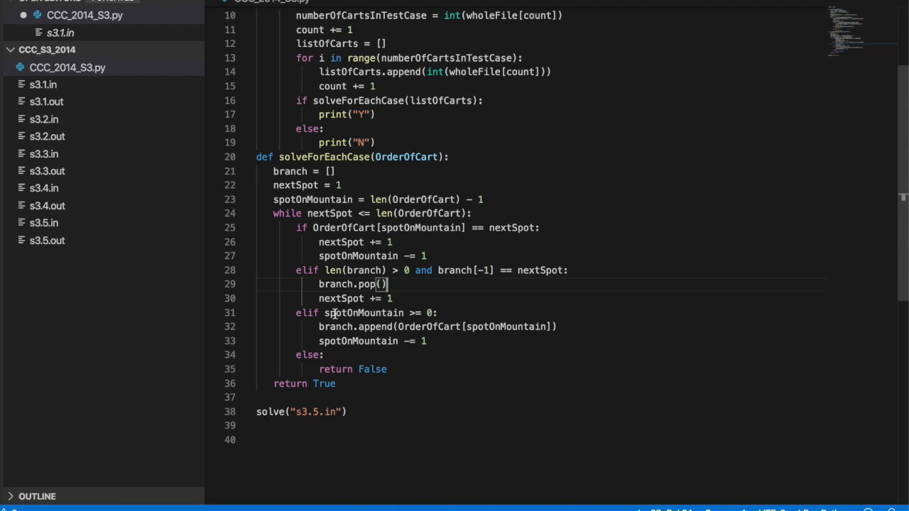
mouse_move(323, 369)
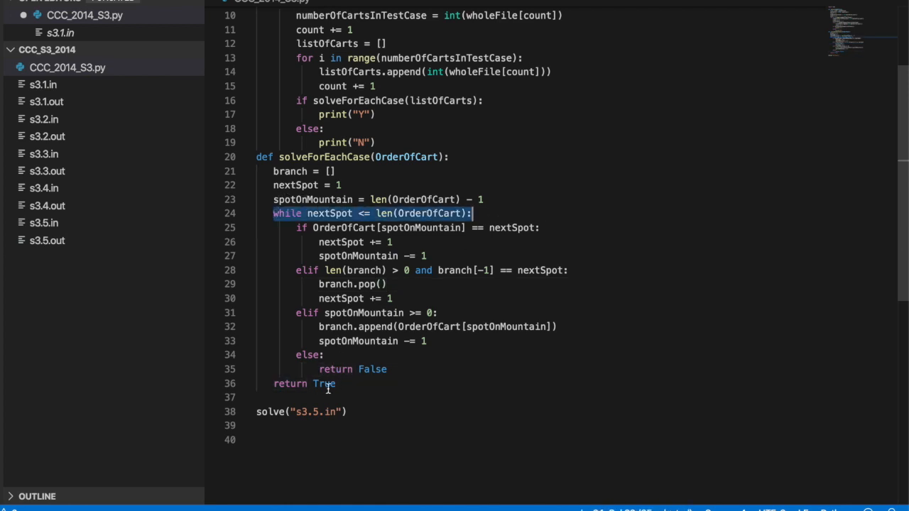
Run the script so the terminal prints Y, N, Y, N, Y for s3.5.in.
left_click(426, 214)
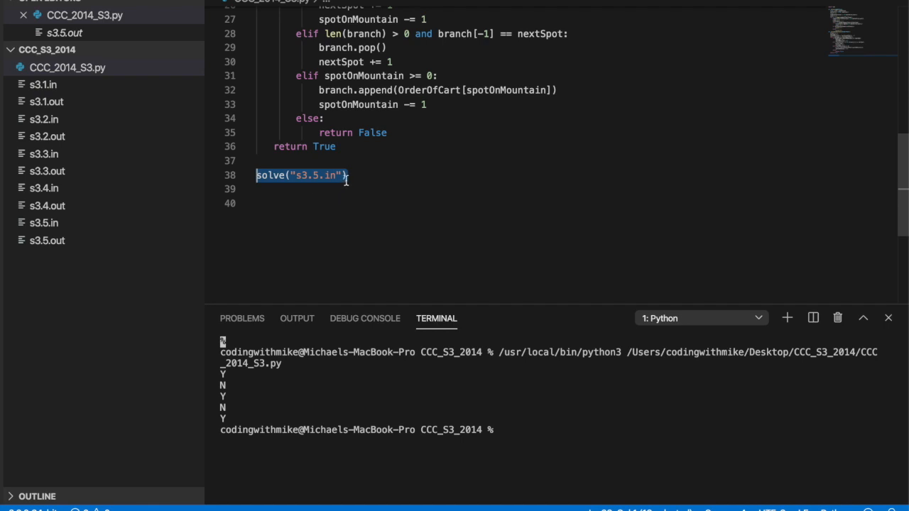
Add a solve call for the second sample and a blank print() separator between the runs.
type("solve(\"s3.5.in\")")
left_click(540, 189)
type("solve(\"s3.1.in")
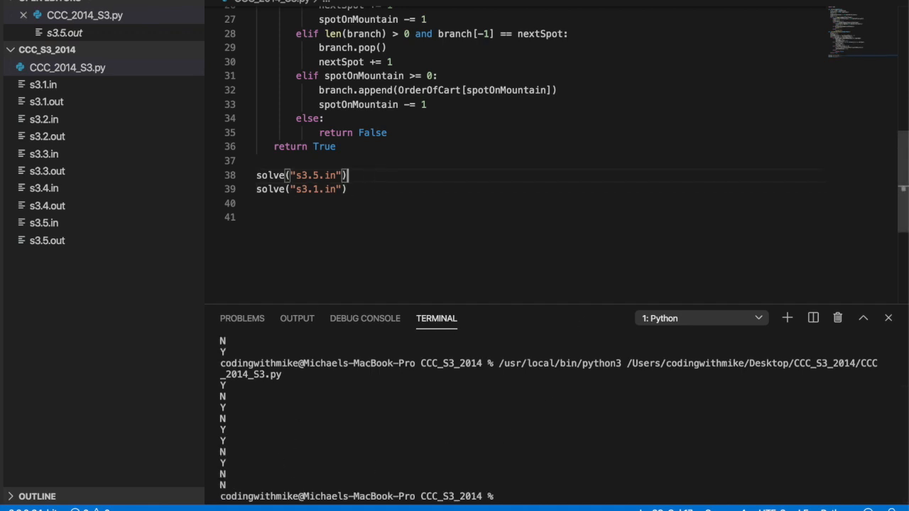
type("print()")
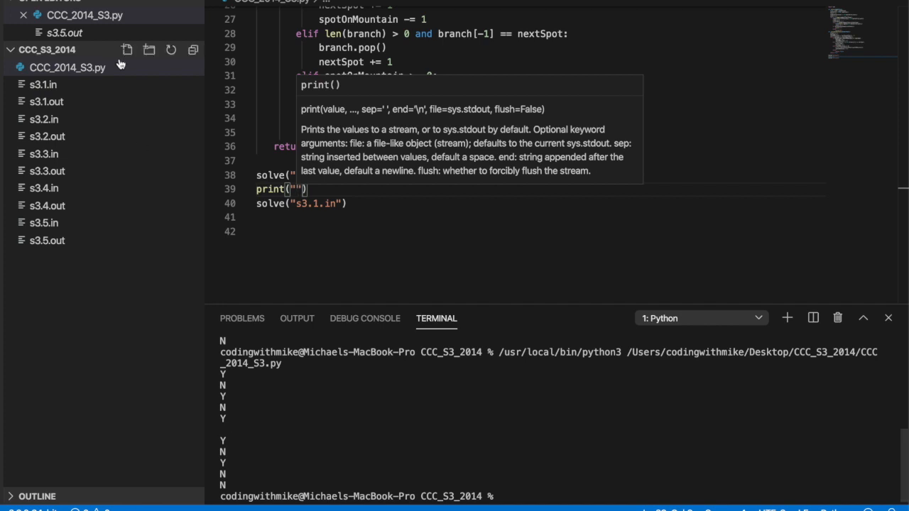
Check s3.1.out (Y, N, Y, N, N) against the terminal's second answer set, then return to the script.
left_click(43, 103)
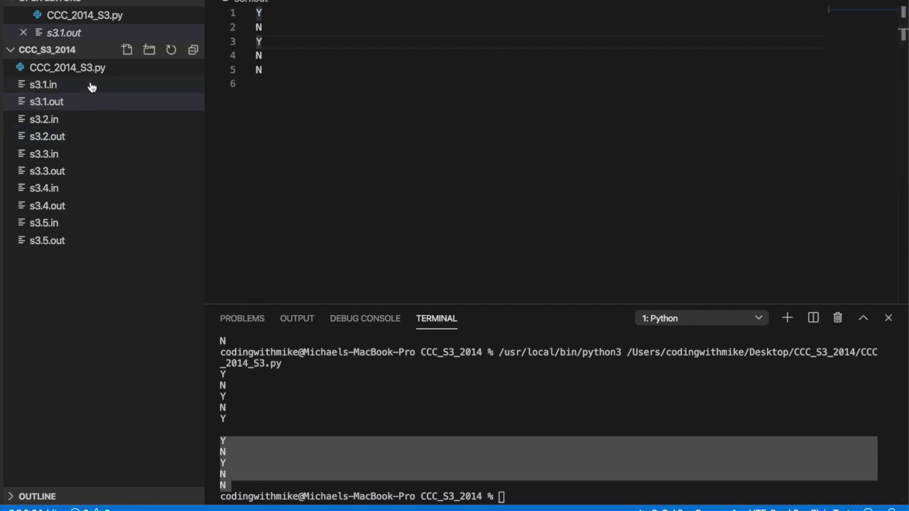
left_click(71, 68)
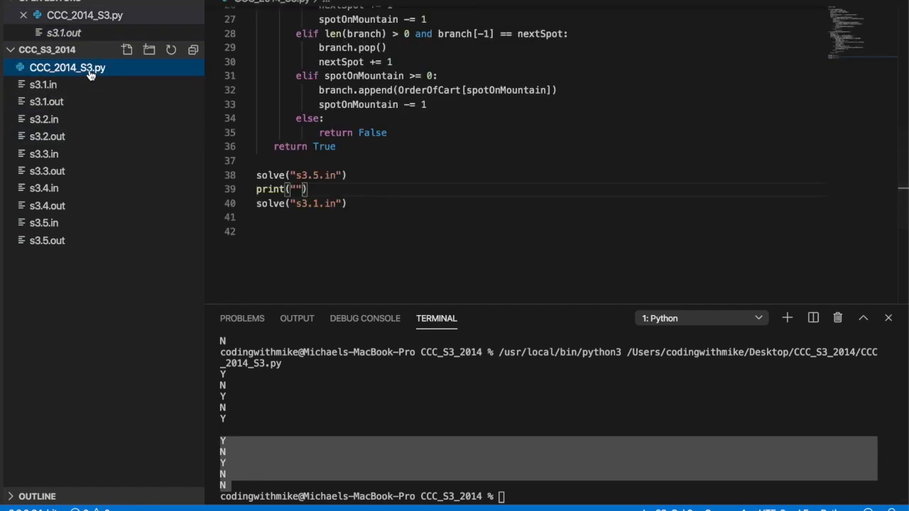